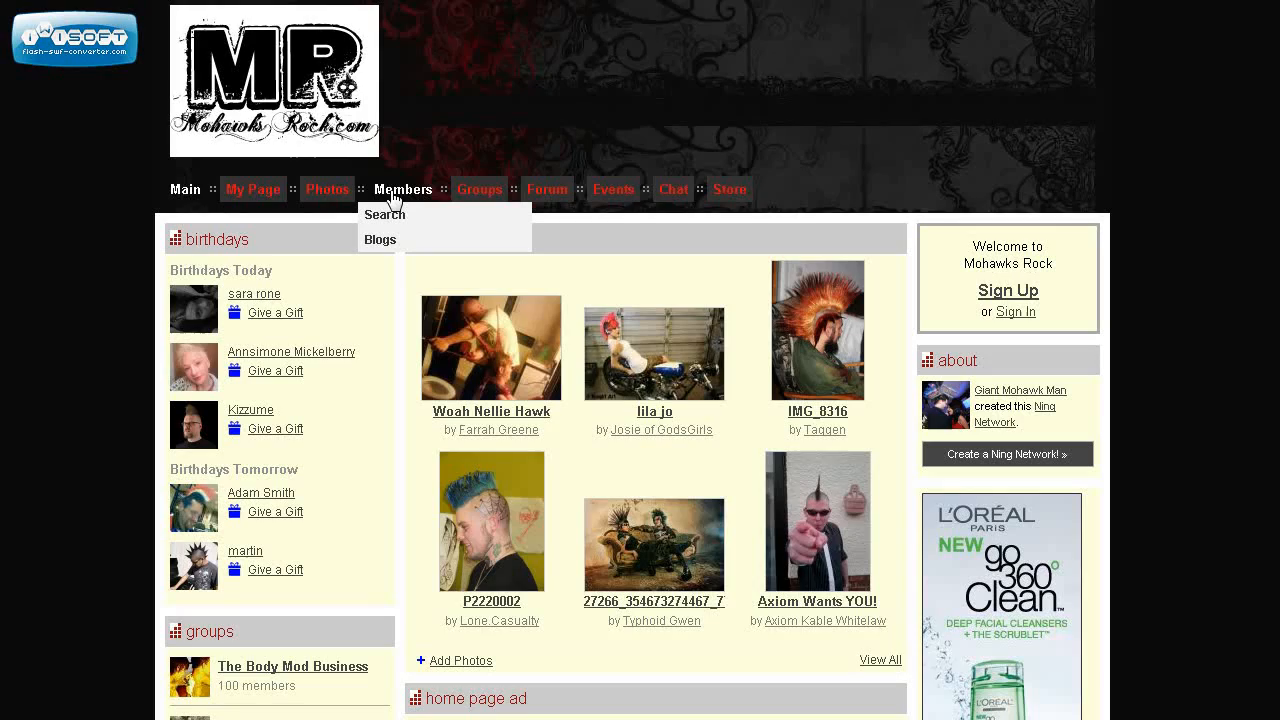
- Run a member search filtered to Country United Kingdom, returning 307 results
{"action": "left_click", "coordinate": [384, 214]}
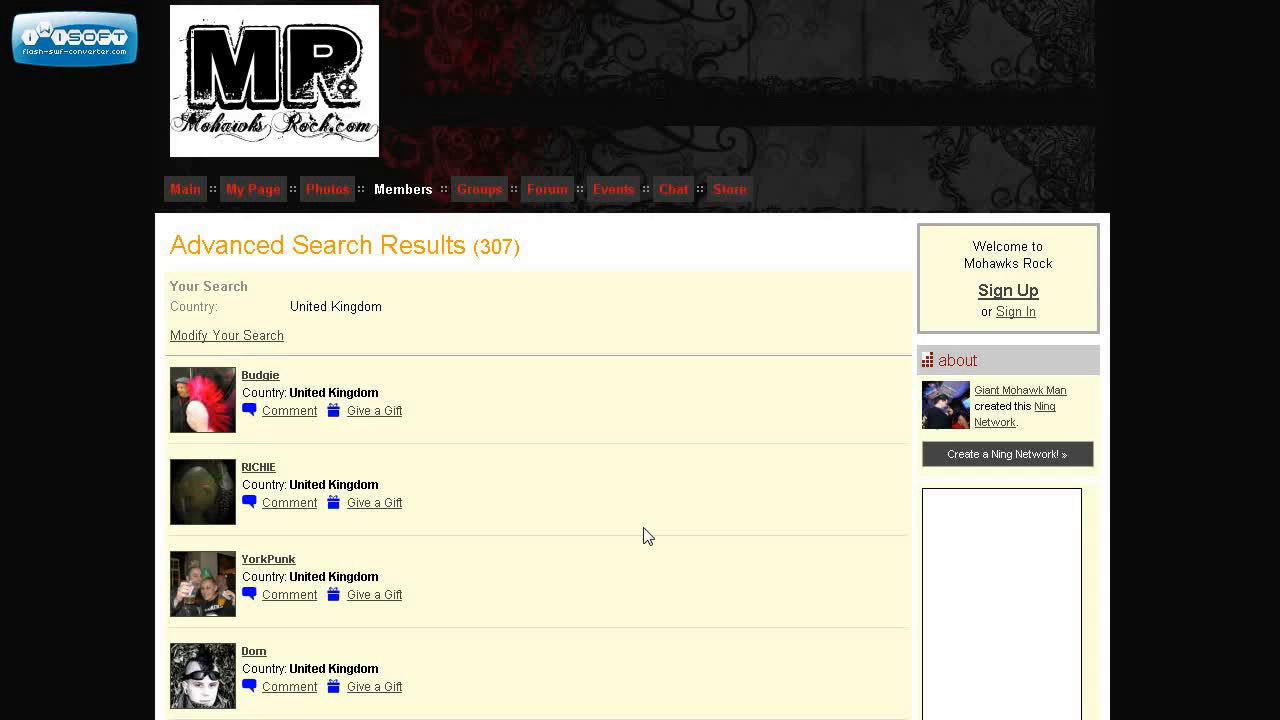
{"action": "scroll", "scroll_direction": "down", "scroll_amount": 3}
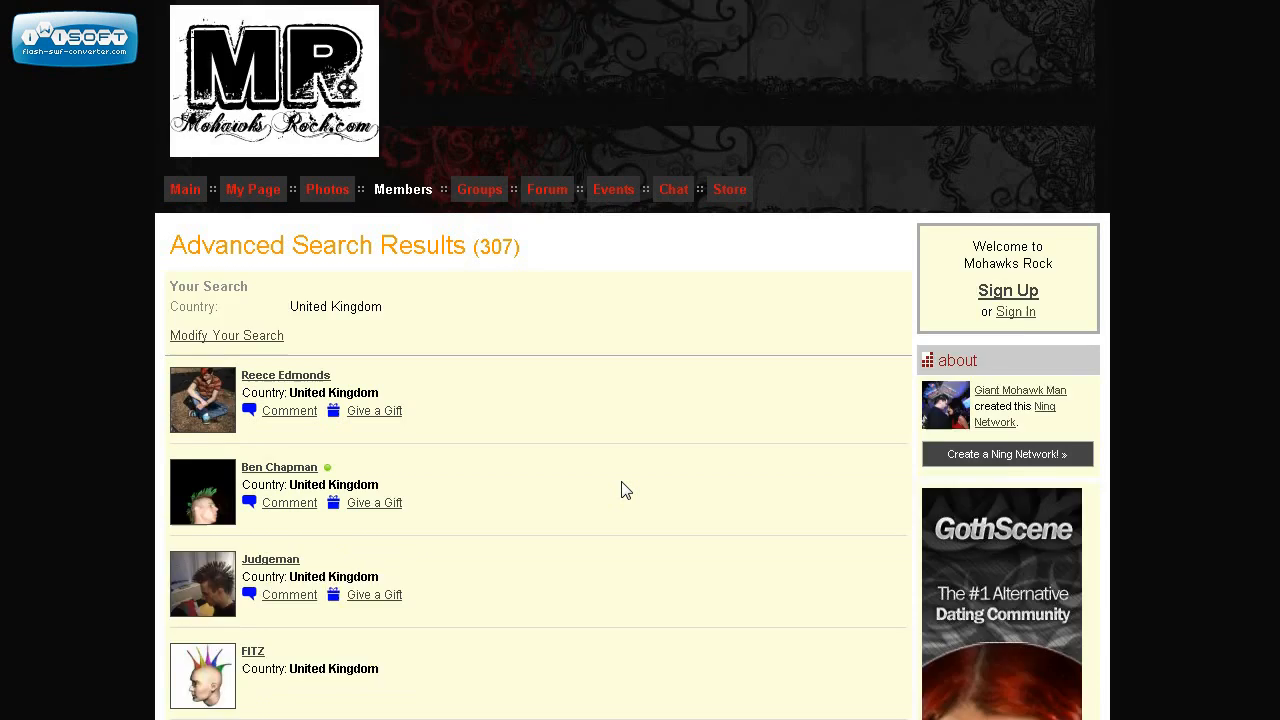
{"action": "scroll", "scroll_direction": "down", "scroll_amount": 3}
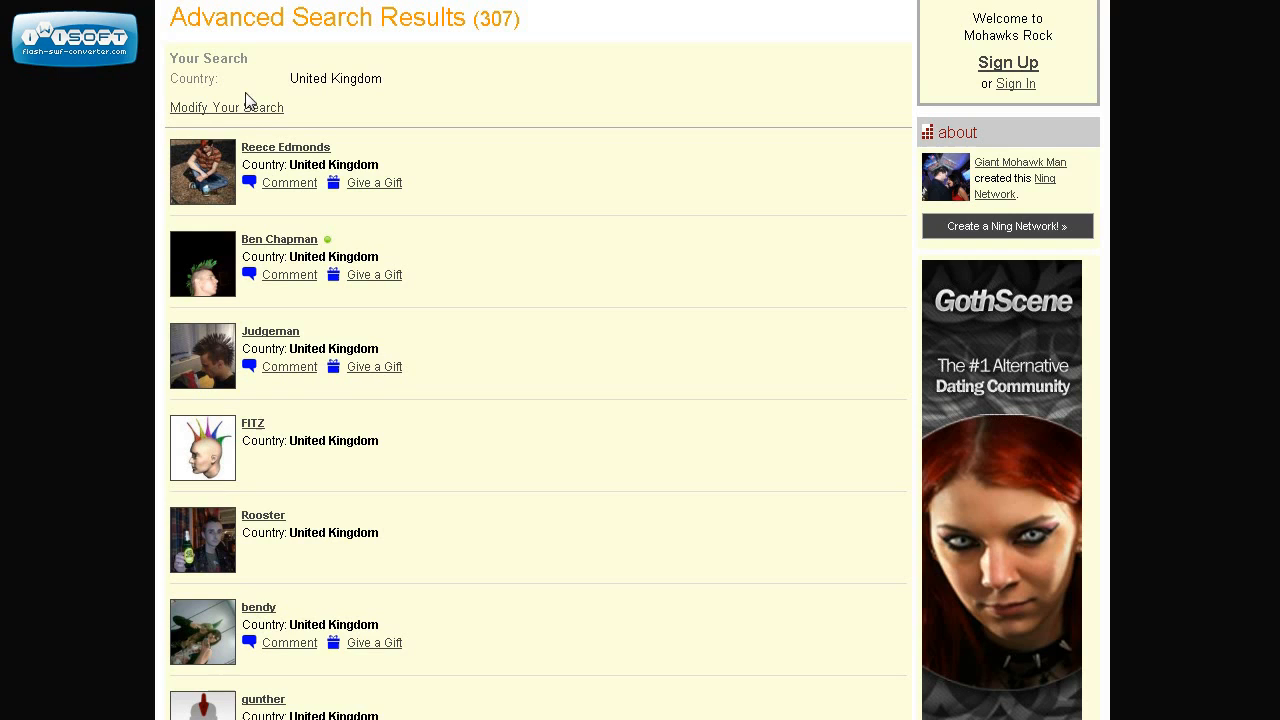
- Change the search from Country to City, State 'Florida', returning 12 members
{"action": "left_click", "coordinate": [228, 108]}
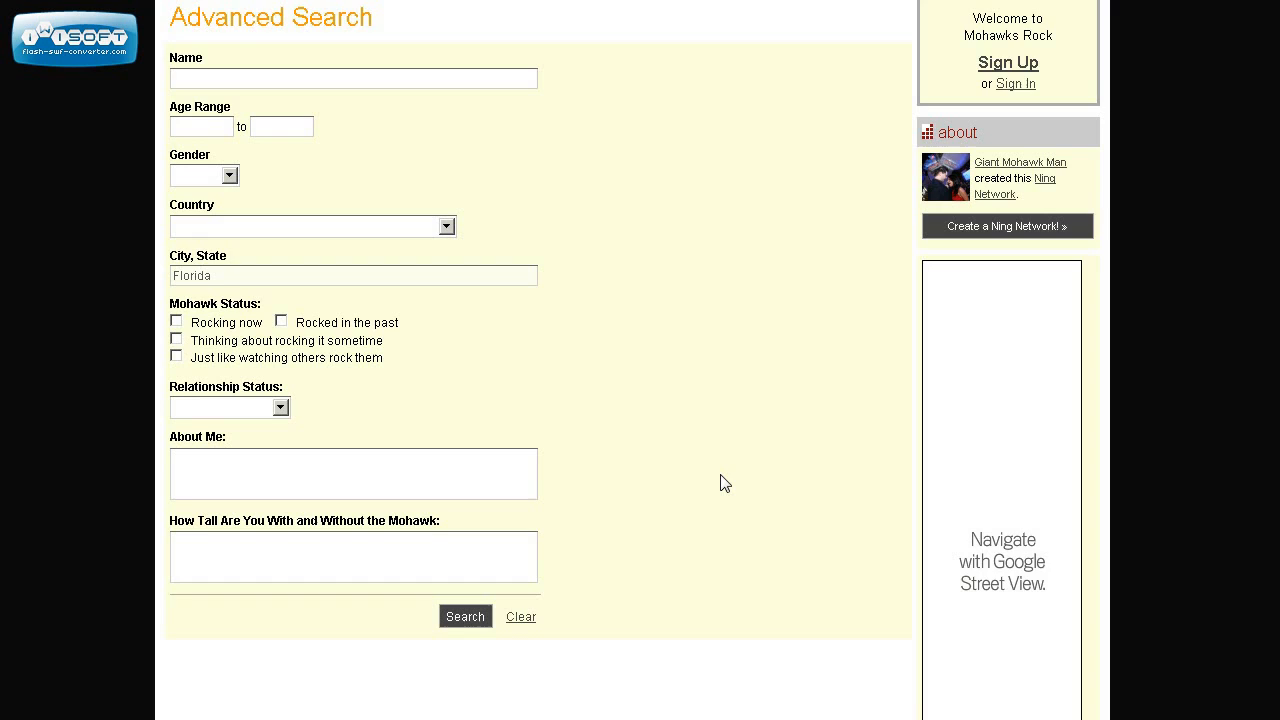
{"action": "left_click", "coordinate": [464, 616]}
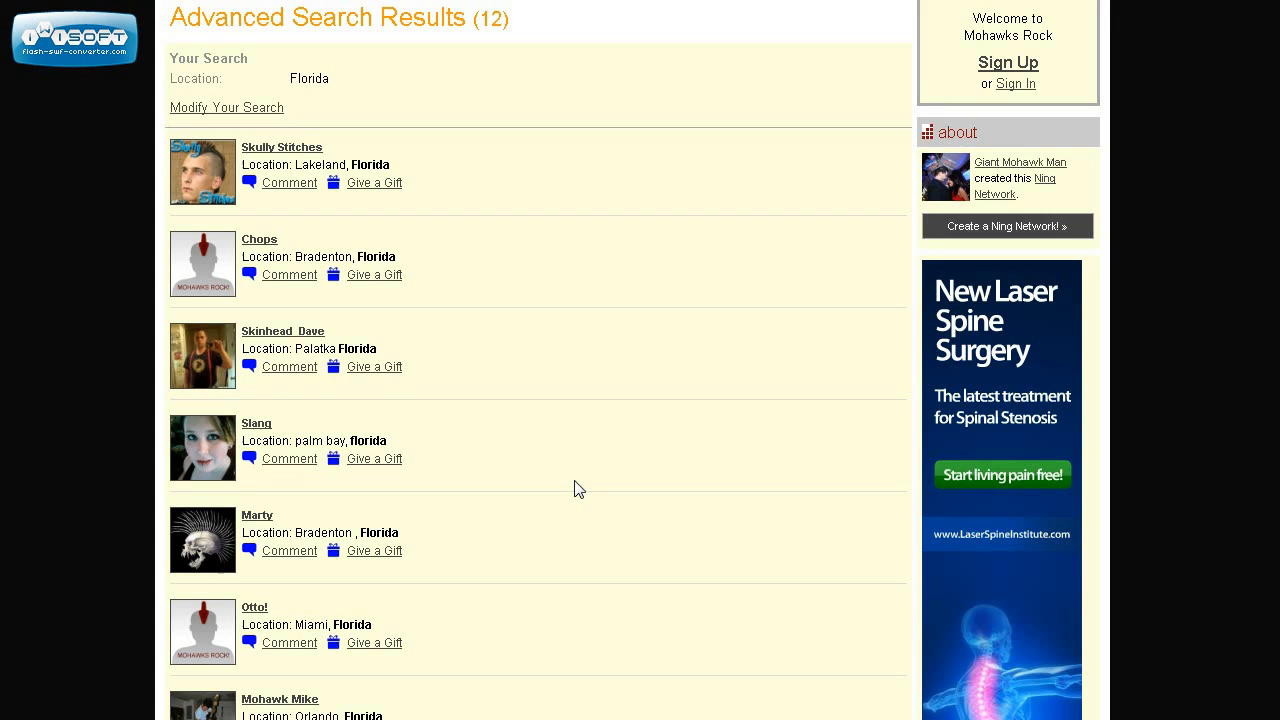
- Rerun the location search as 'FL' (67 members) and then misspelled 'Forida' (1 member)
{"action": "left_click", "coordinate": [226, 108]}
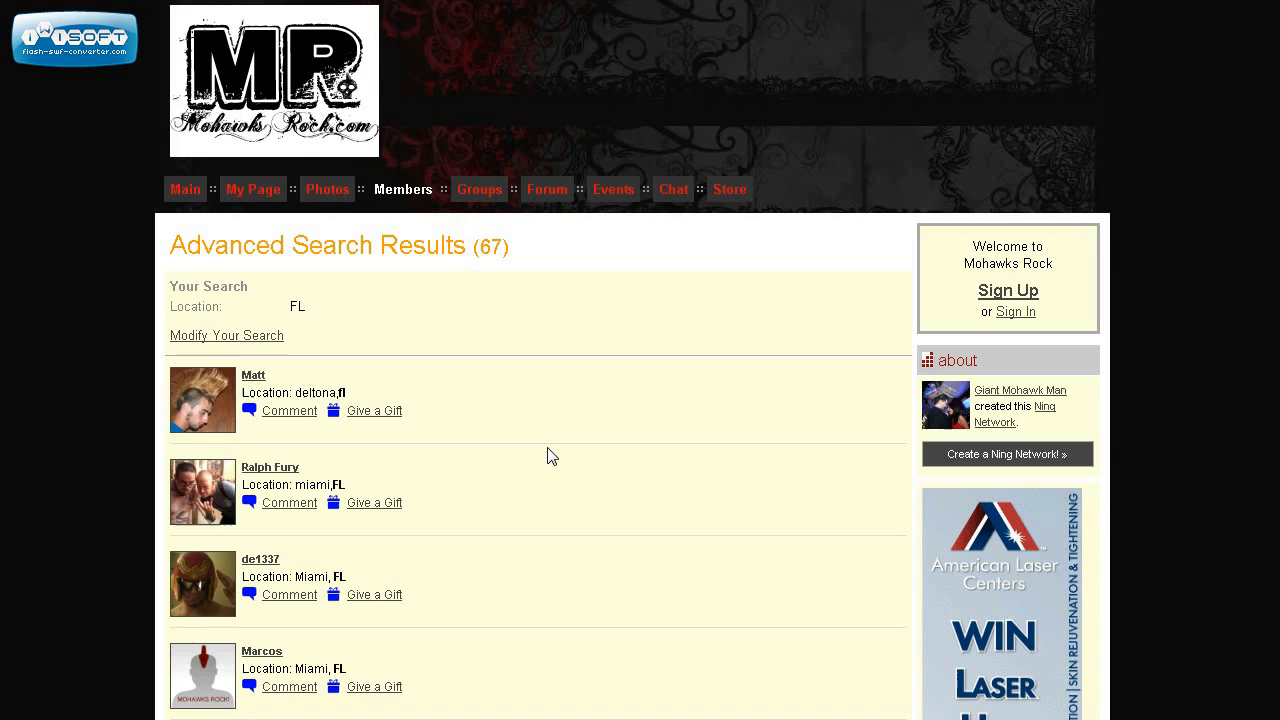
{"action": "left_click", "coordinate": [226, 336]}
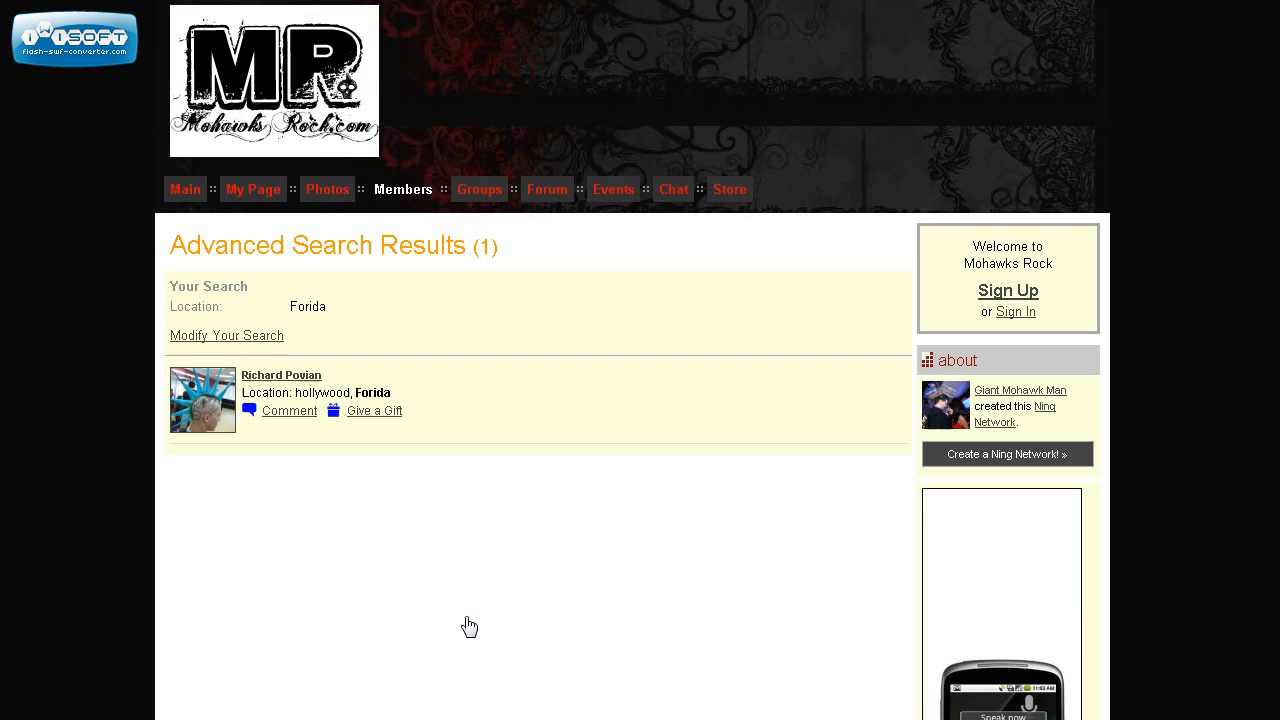
{"action": "mouse_move", "coordinate": [290, 332]}
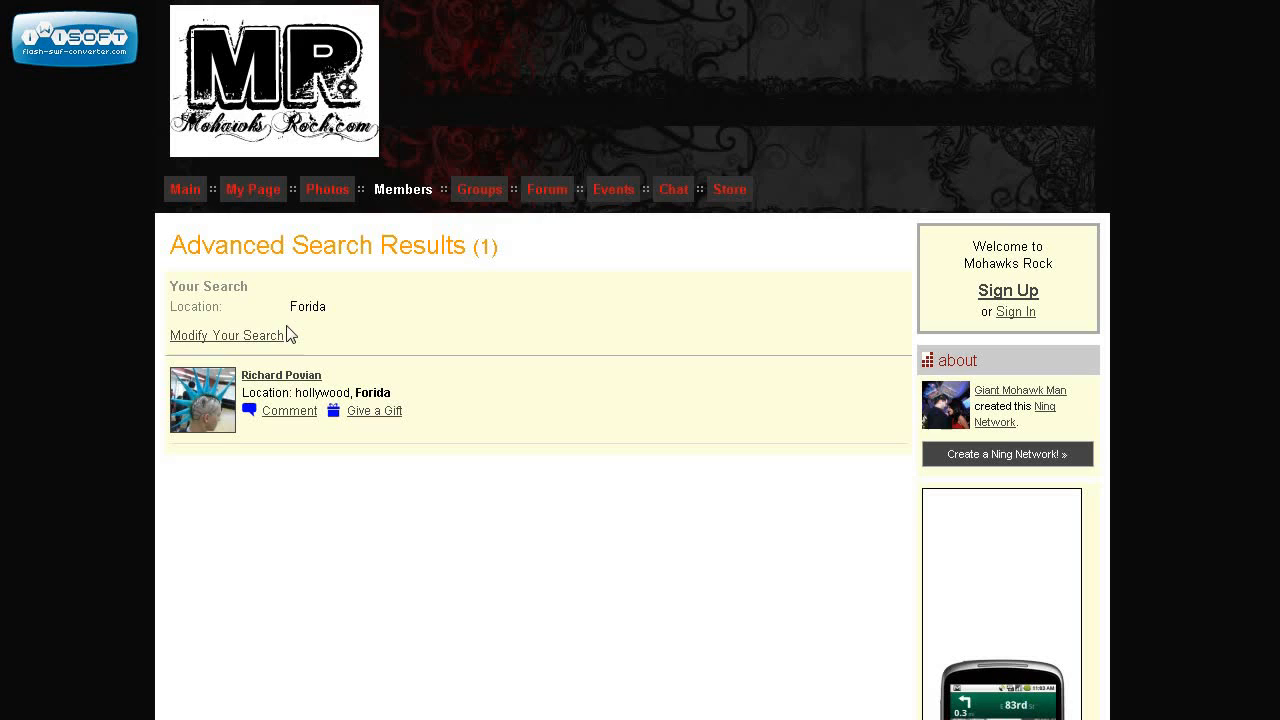
- Search for Male, Single members with 'martial art' in About Me, returning 5 members
{"action": "left_click", "coordinate": [228, 336]}
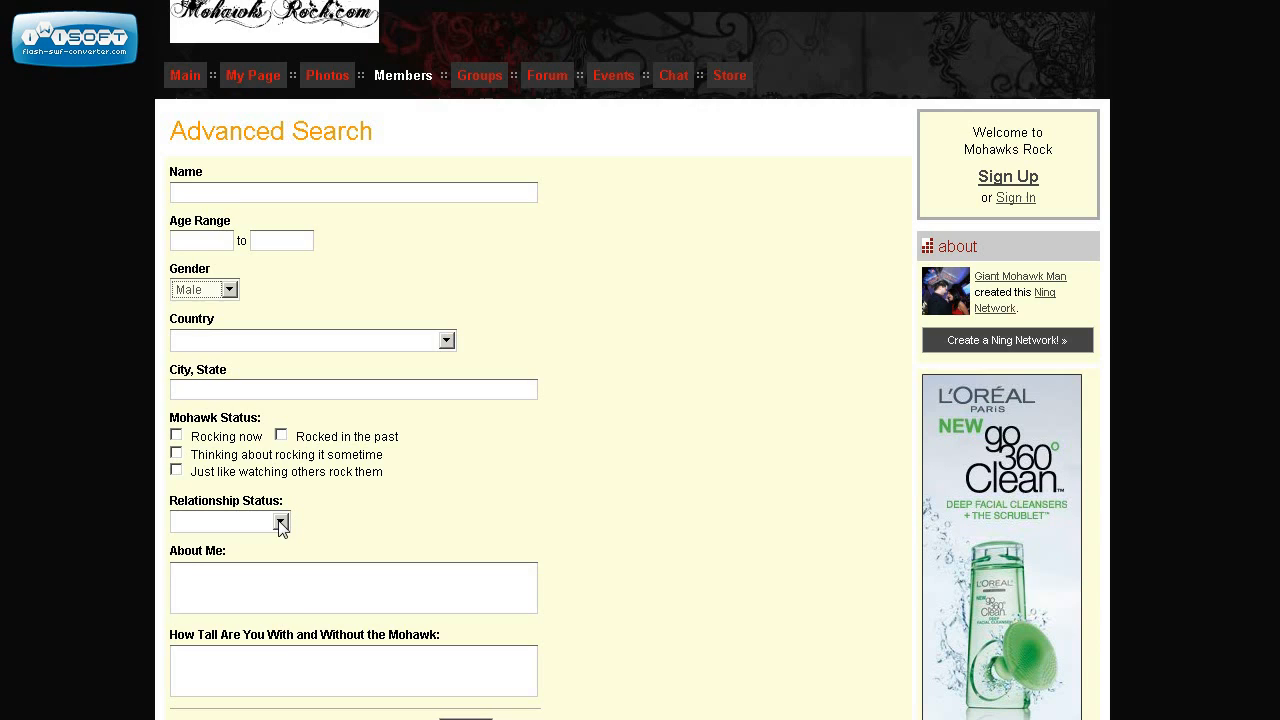
{"action": "type", "text": "martial arts"}
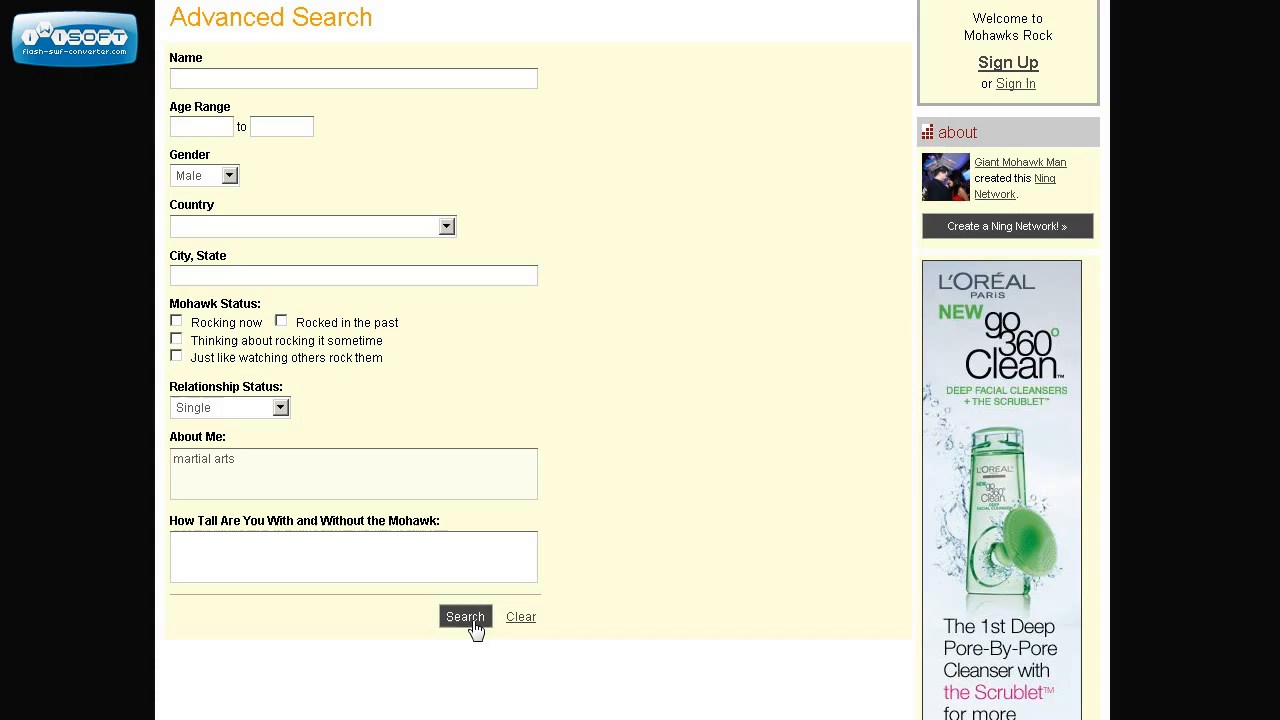
{"action": "left_click", "coordinate": [464, 616]}
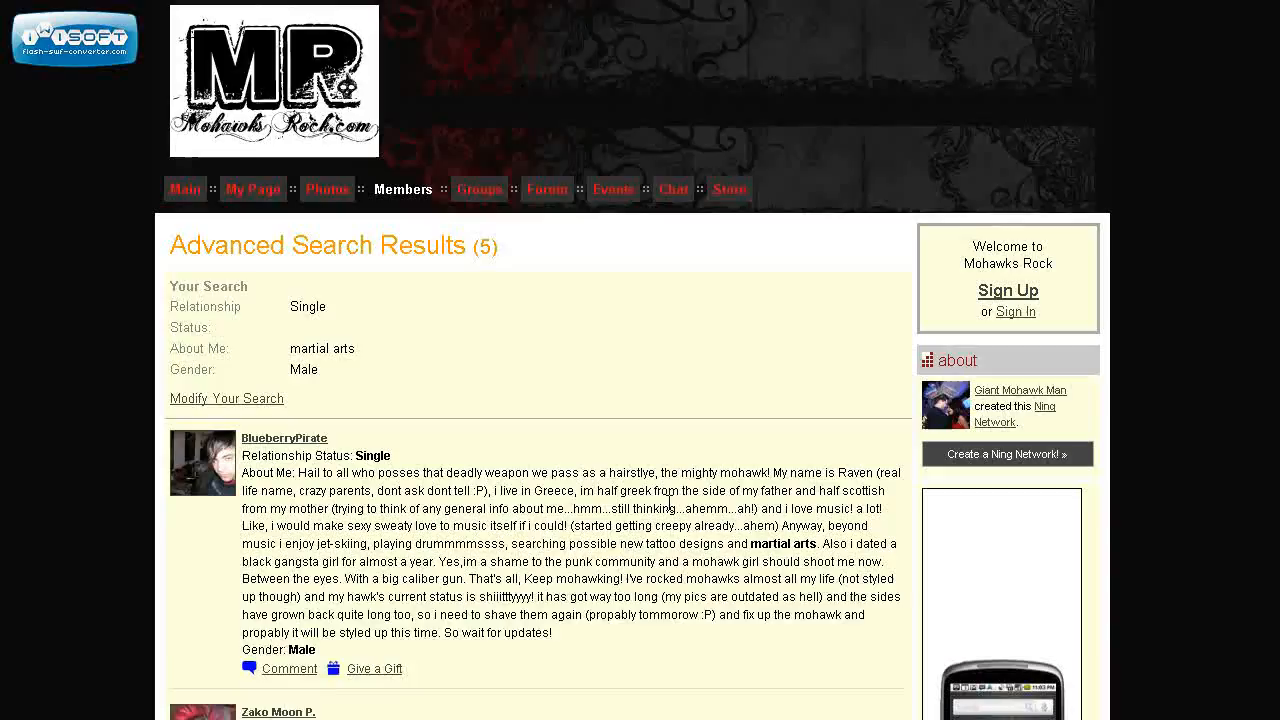
{"action": "scroll", "scroll_direction": "down", "scroll_amount": 3}
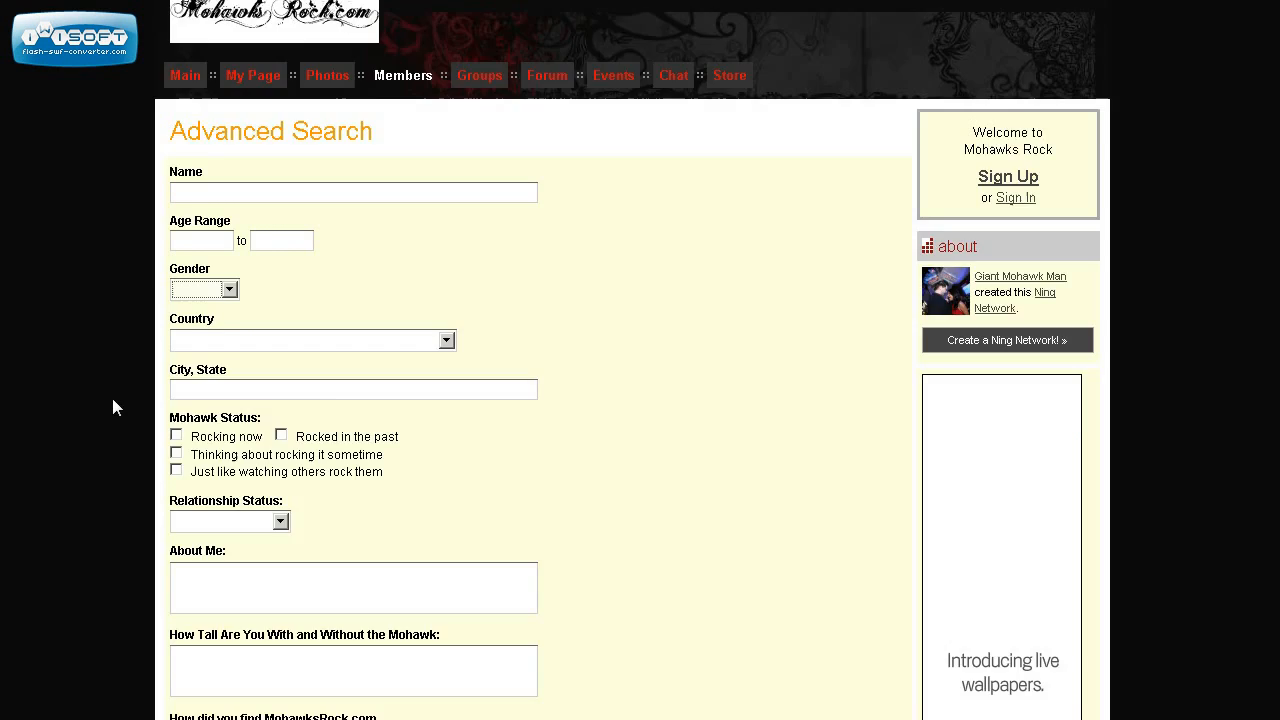
- Set the Relationship Status filter to It's Complicated in the Advanced Search form
{"action": "scroll", "scroll_direction": "down", "scroll_amount": 3}
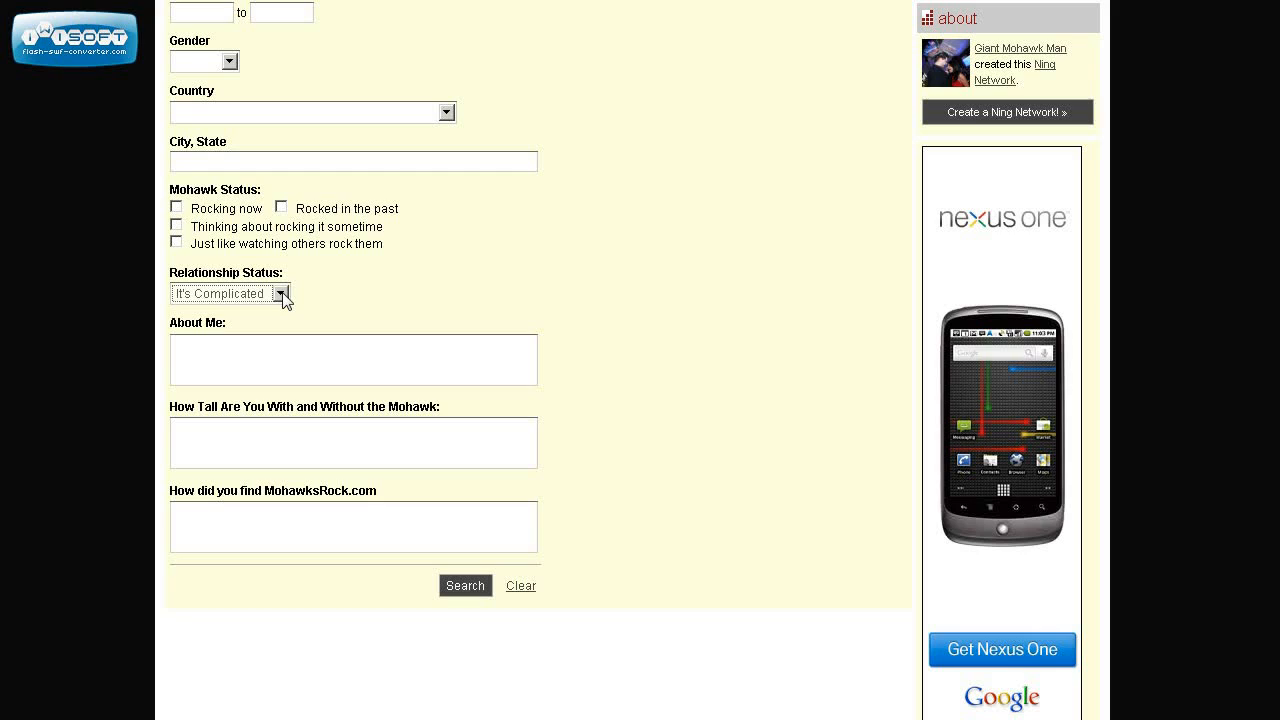
{"action": "left_click", "coordinate": [352, 528]}
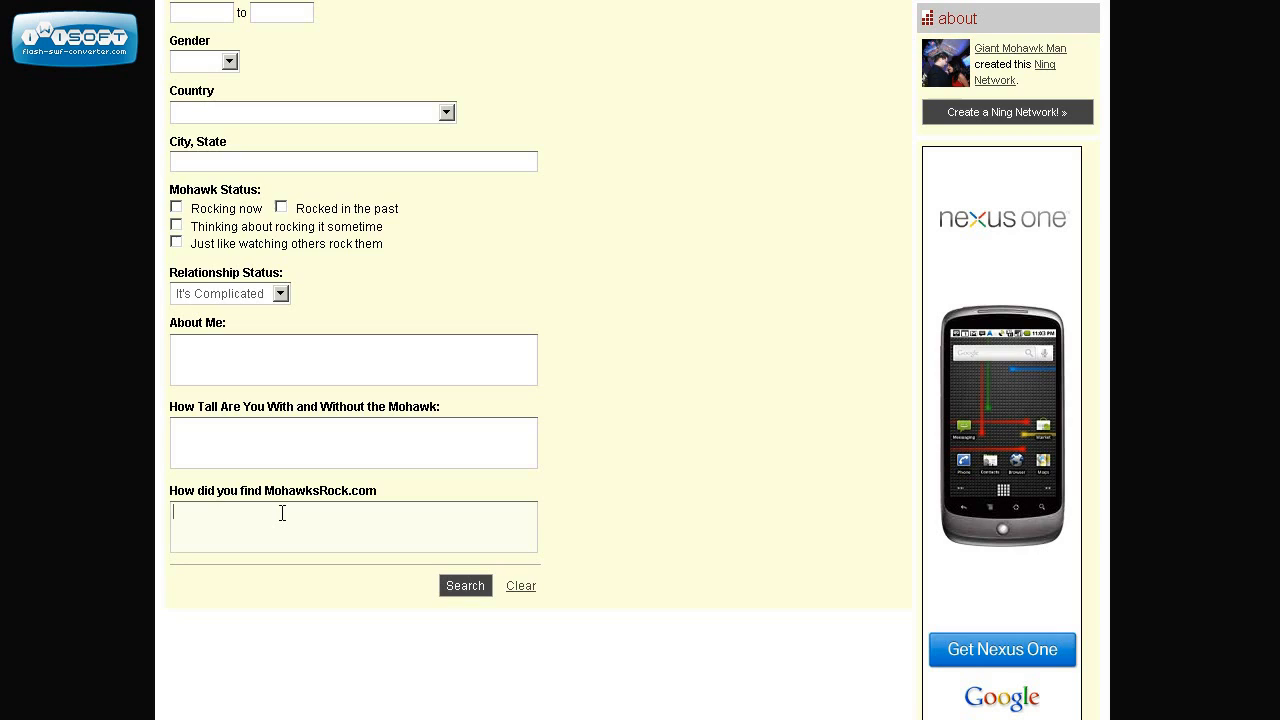
{"action": "mouse_move", "coordinate": [606, 476]}
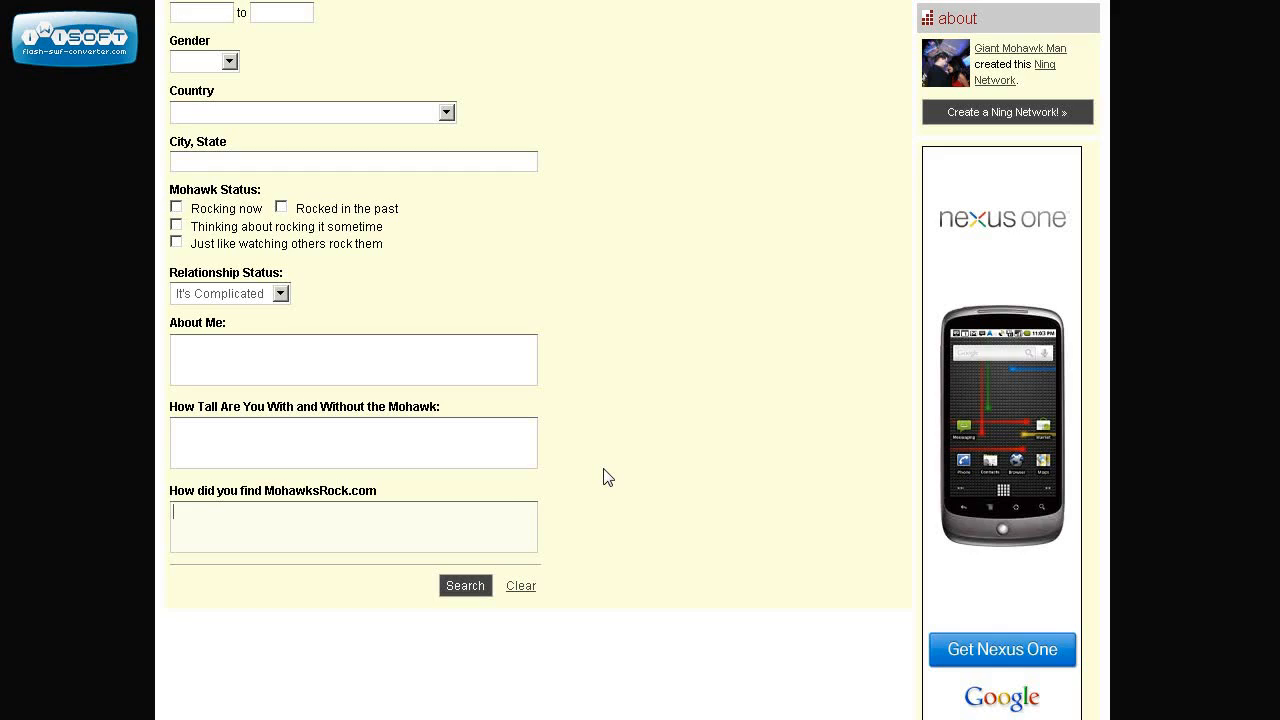